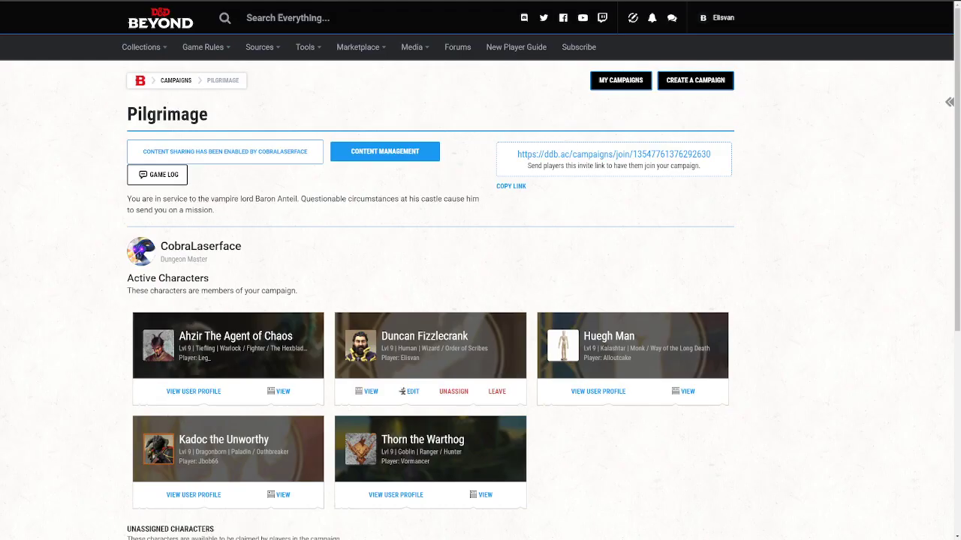
- Cast Vampiric Touch from Duncan Fizzlecrank's sheet at 4th level
{"action": "left_click", "coordinate": [364, 390]}
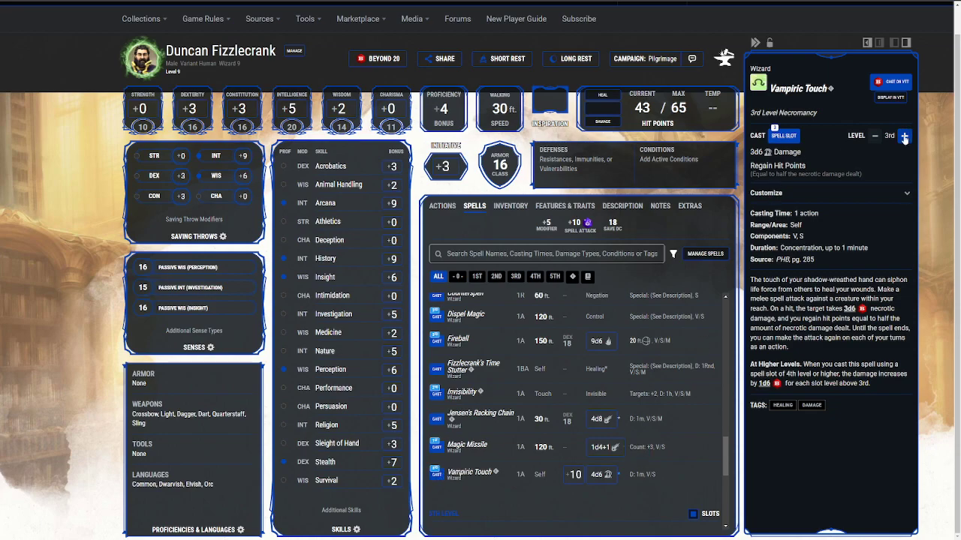
{"action": "left_click", "coordinate": [903, 135]}
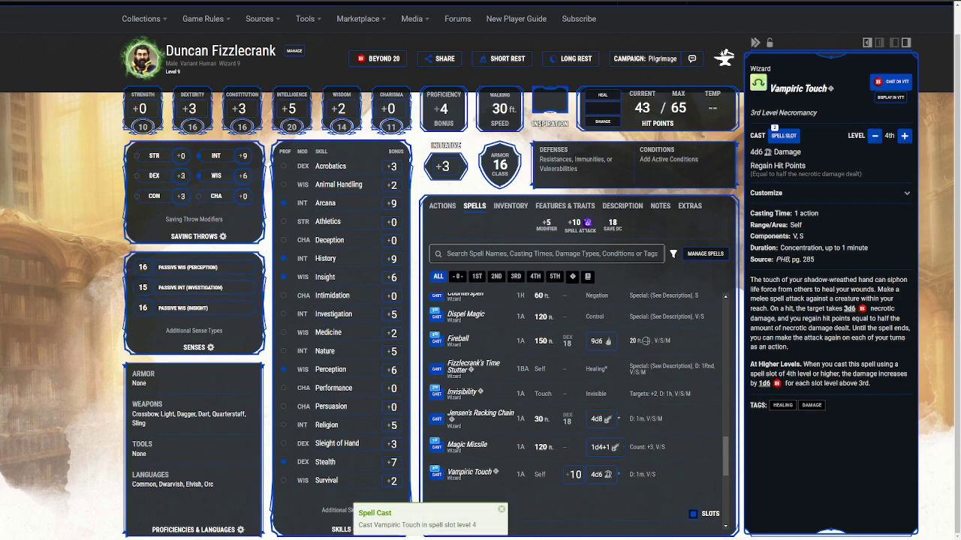
{"action": "left_click", "coordinate": [892, 81]}
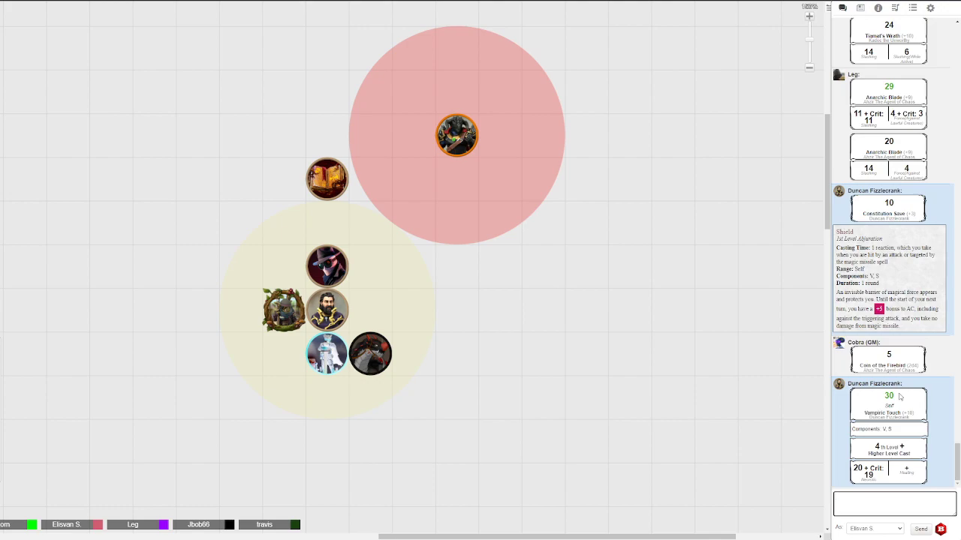
{"action": "mouse_move", "coordinate": [888, 397]}
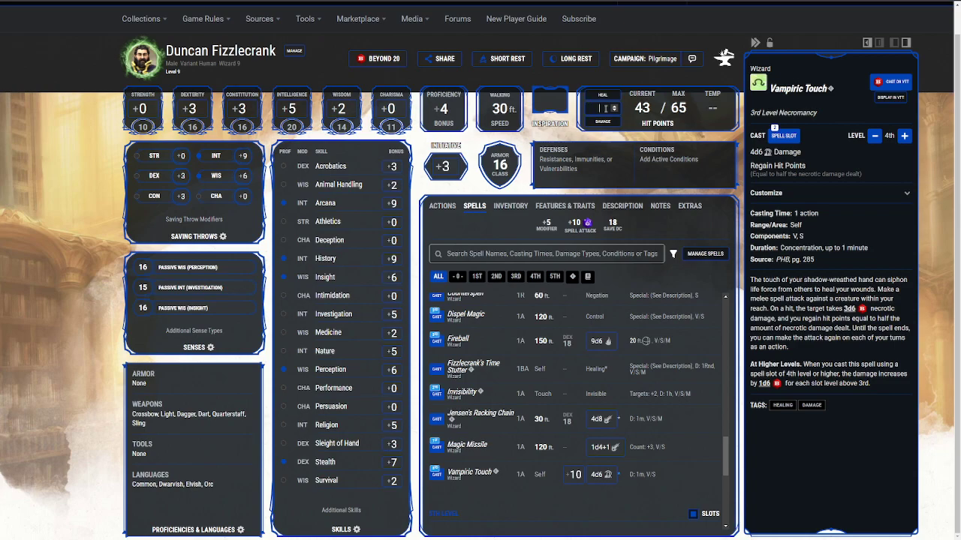
- Apply healing so Duncan's hit points read 62 of 65
{"action": "left_click", "coordinate": [602, 98]}
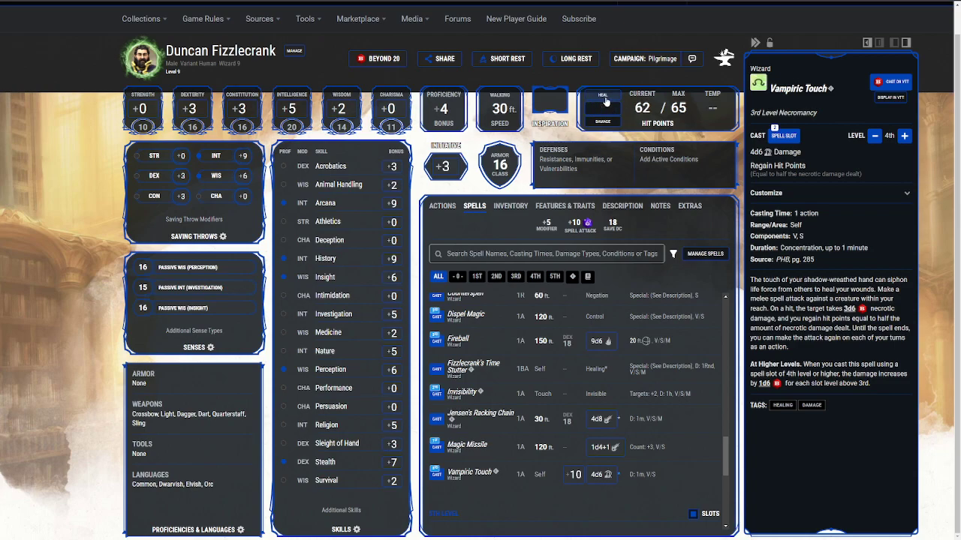
{"action": "left_click", "coordinate": [891, 81]}
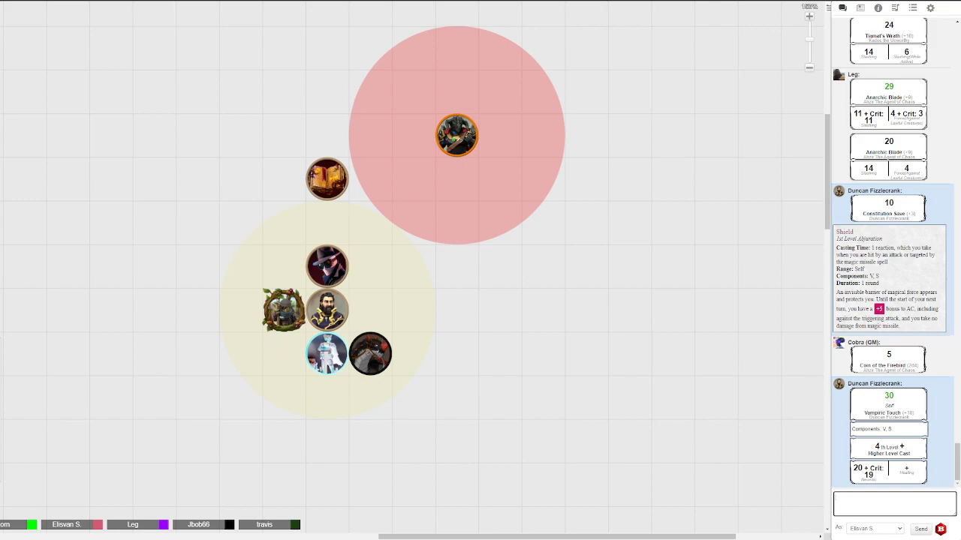
{"action": "mouse_move", "coordinate": [78, 22]}
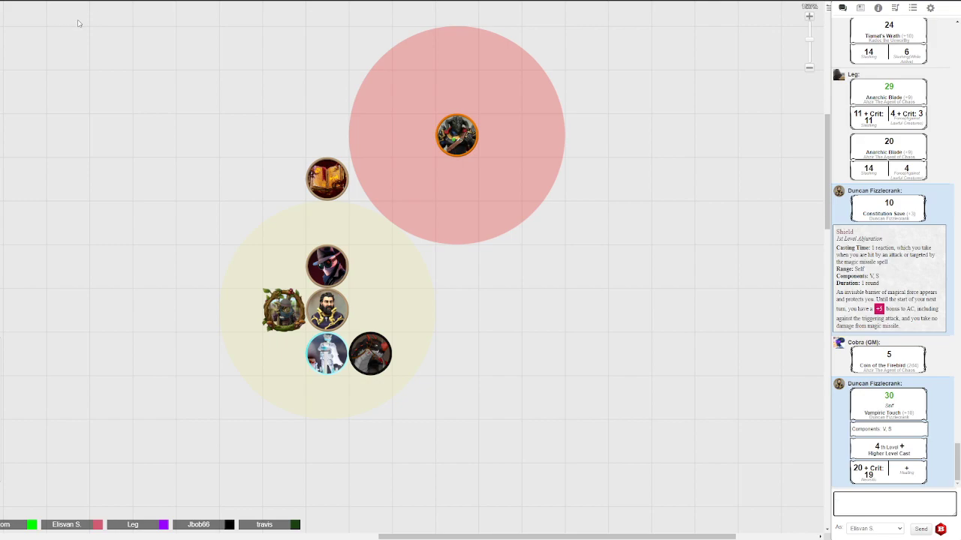